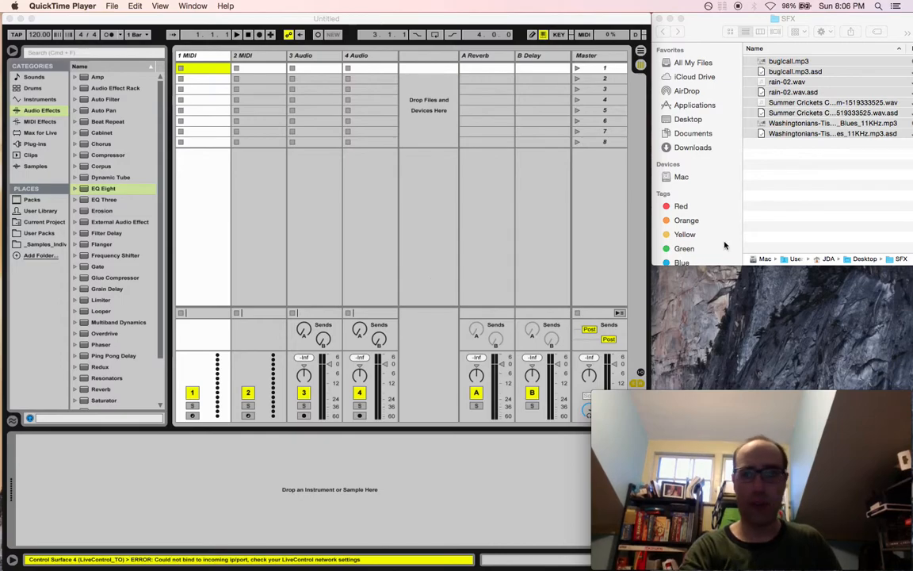
# Step: Select all tracks so the MIDI tracks can be removed before loading the SFX clips
pyautogui.press('cmd+a')
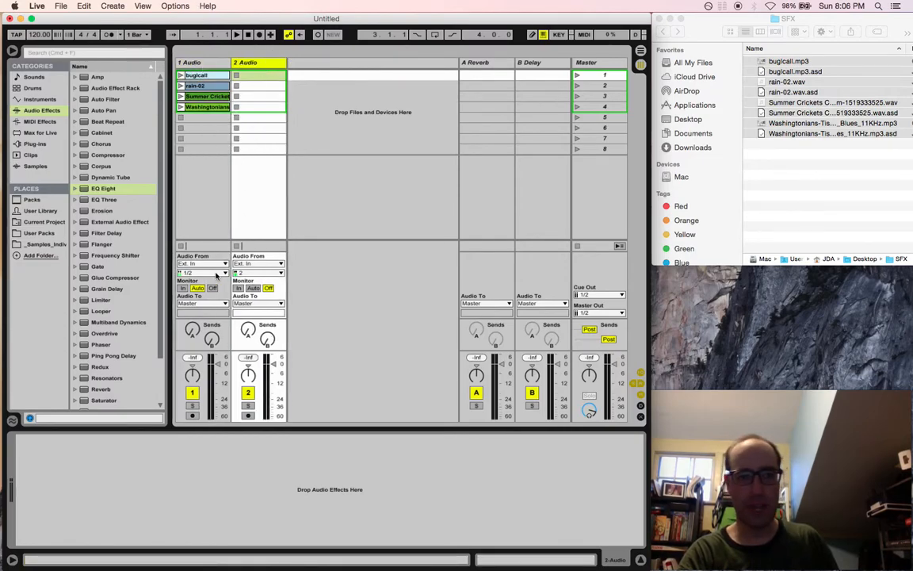
# Step: Rename track 2 Automation, send track 1's Audio To into it, and set its Audio From to 1-Audio
pyautogui.click(203, 303)
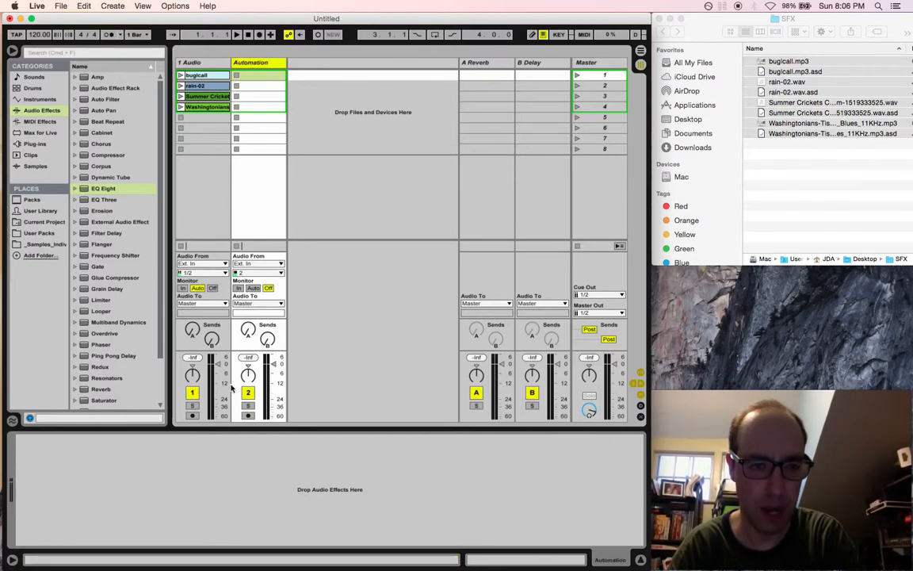
pyautogui.click(203, 305)
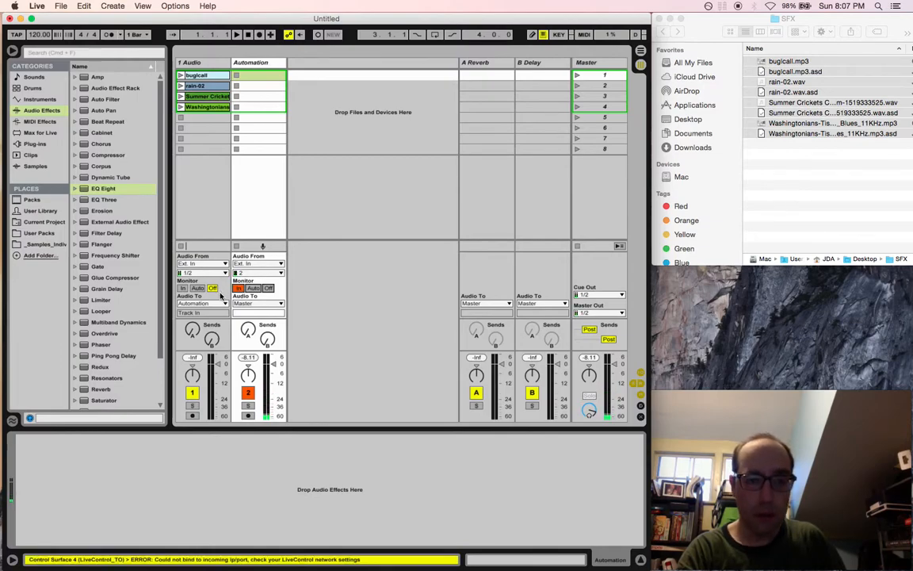
pyautogui.click(256, 264)
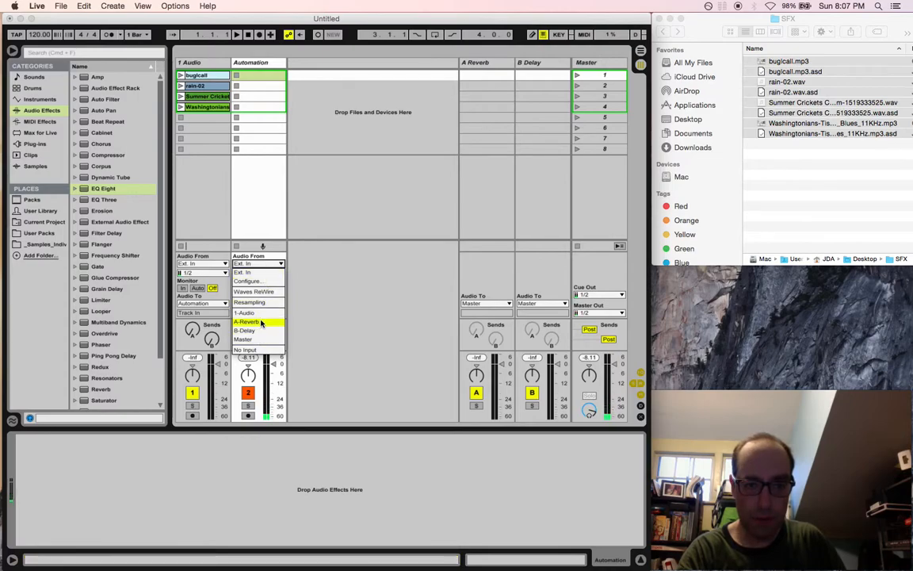
pyautogui.click(250, 320)
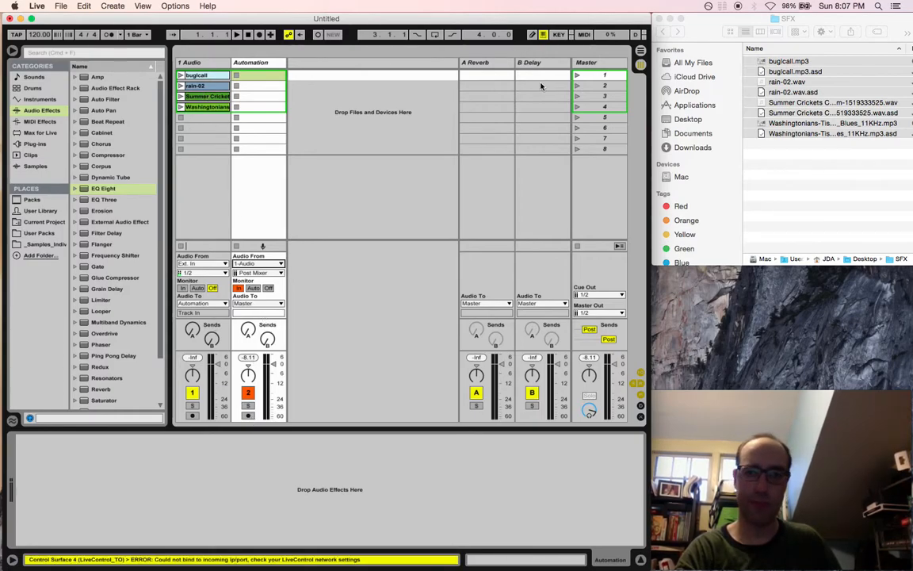
pyautogui.click(236, 35)
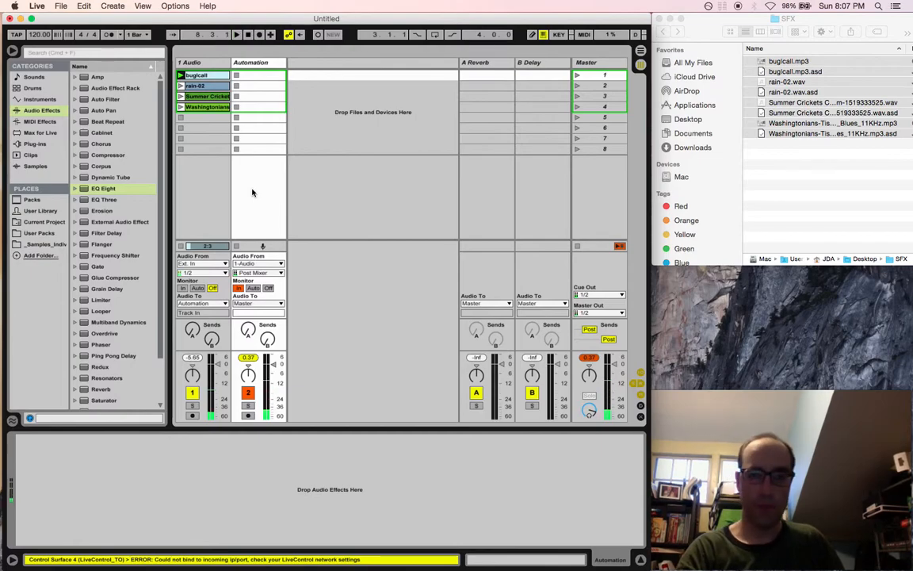
# Step: Record a short clip into the first slot of the armed Automation track
pyautogui.click(600, 63)
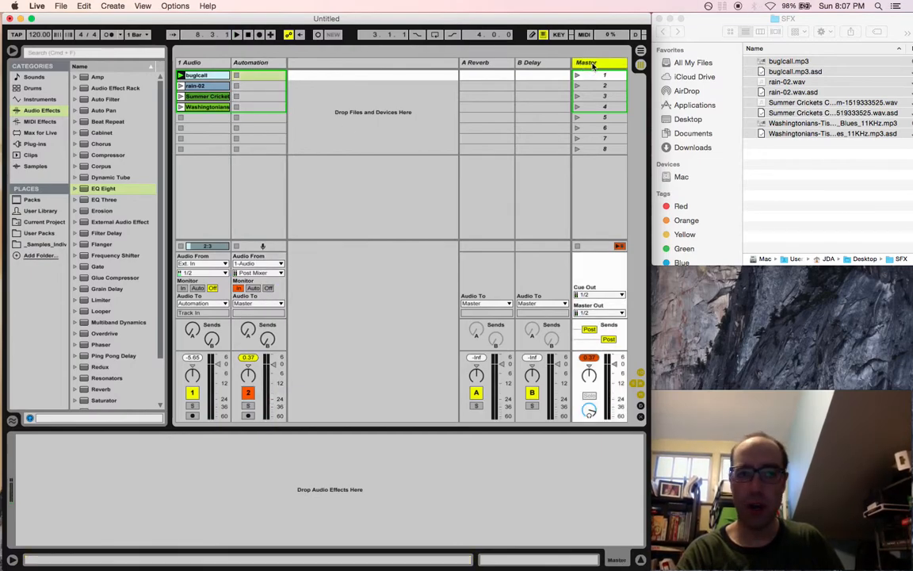
pyautogui.click(251, 62)
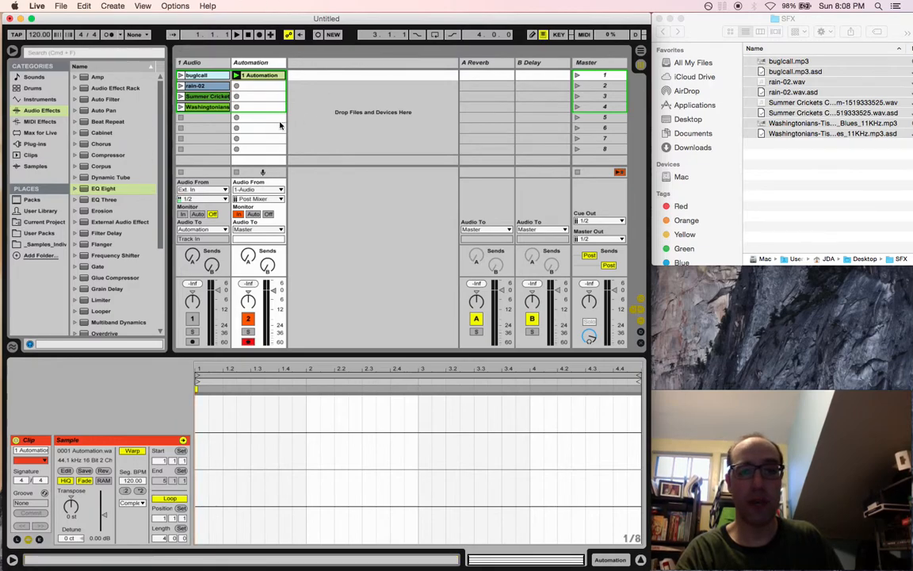
# Step: Select the recorded Automation clip to rename it Reset and edit its envelopes
pyautogui.click(205, 108)
pyautogui.write('Reset')
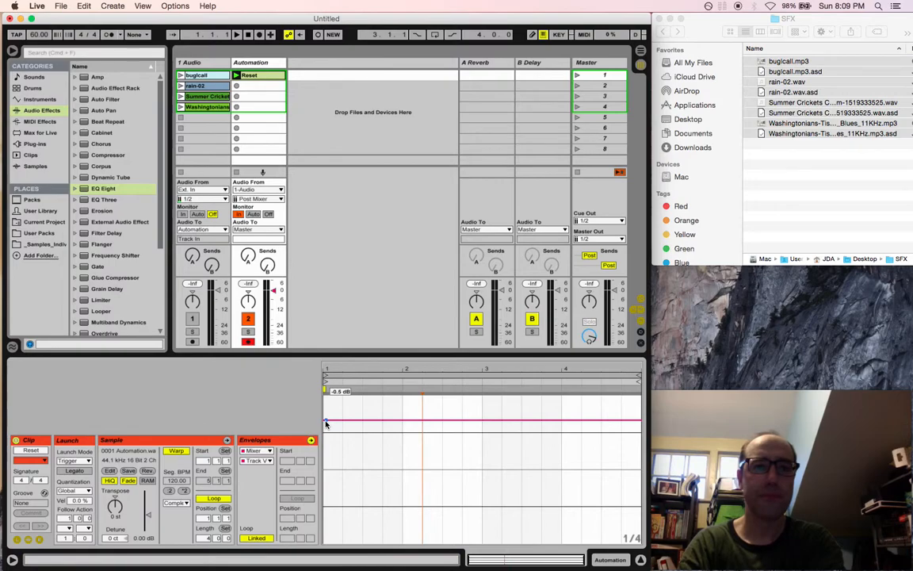
# Step: Duplicate Reset into three more slots and rename the copies as fade variants such as Basic fade
pyautogui.click(257, 74)
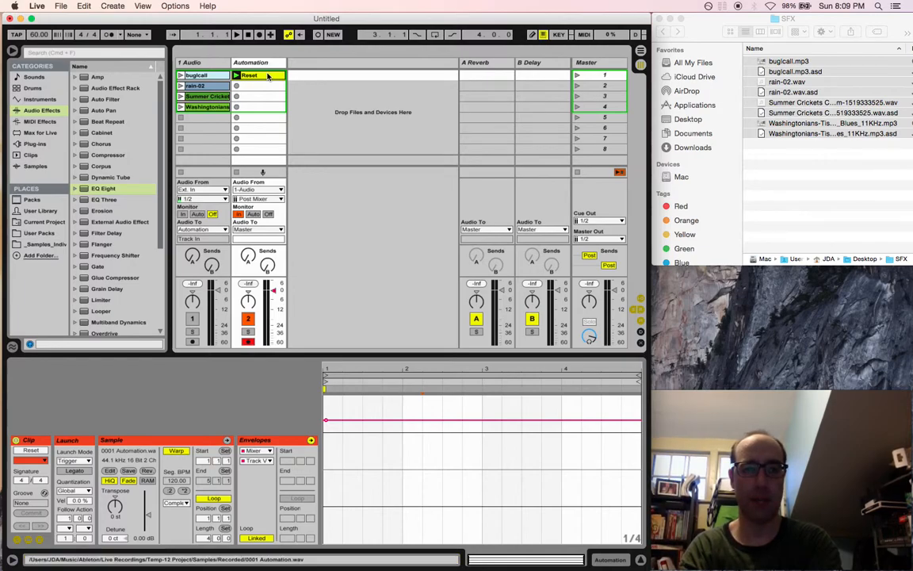
pyautogui.click(251, 85)
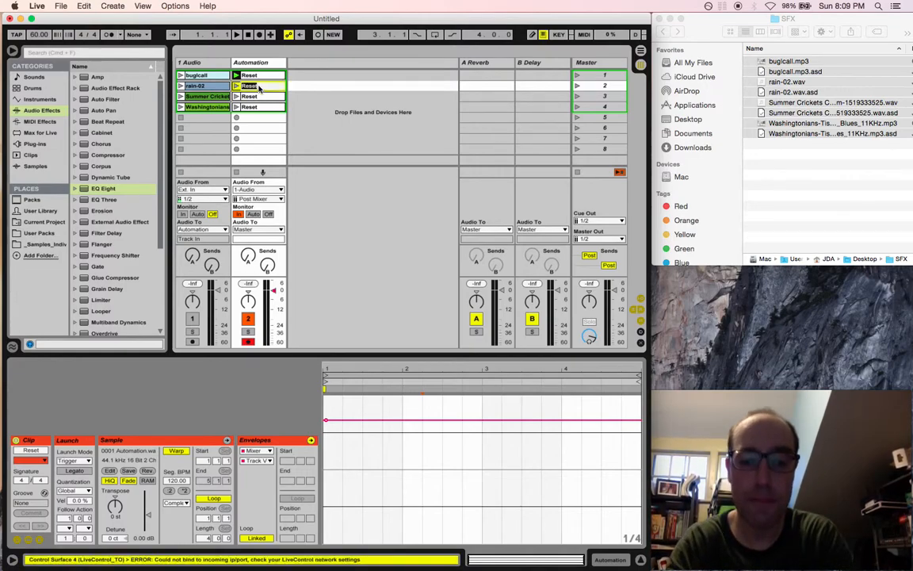
pyautogui.click(247, 86)
pyautogui.write('6sec fade')
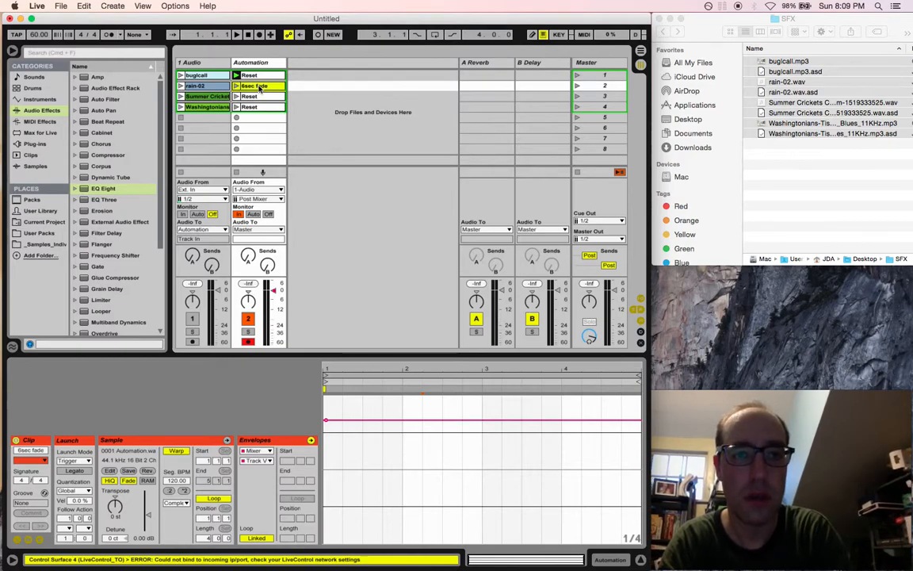
pyautogui.click(254, 85)
pyautogui.write('10se')
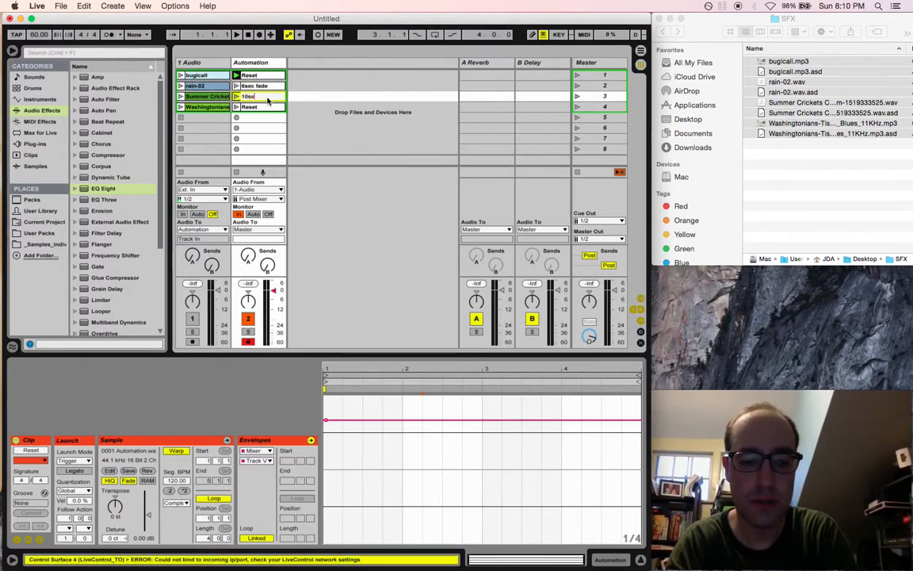
pyautogui.click(260, 106)
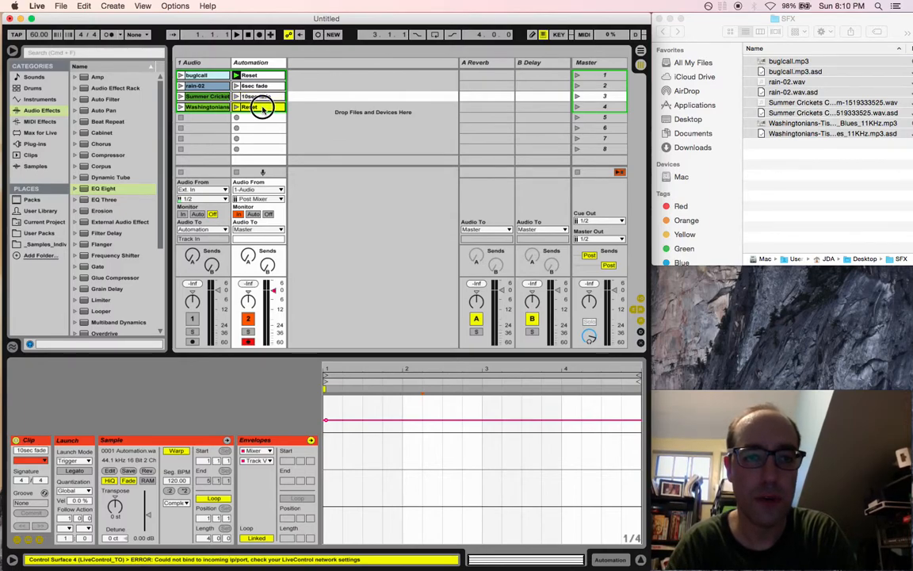
pyautogui.click(251, 106)
pyautogui.write('15sec f')
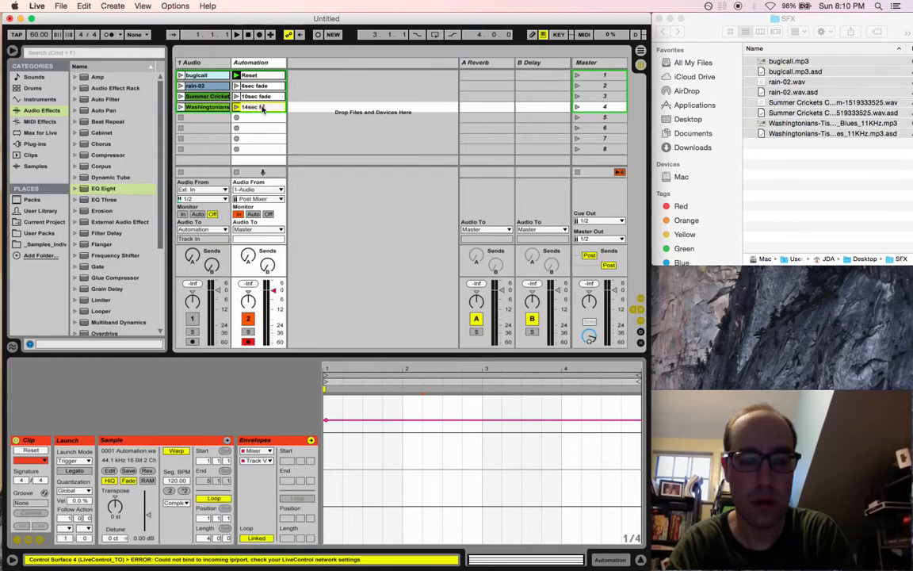
pyautogui.click(262, 108)
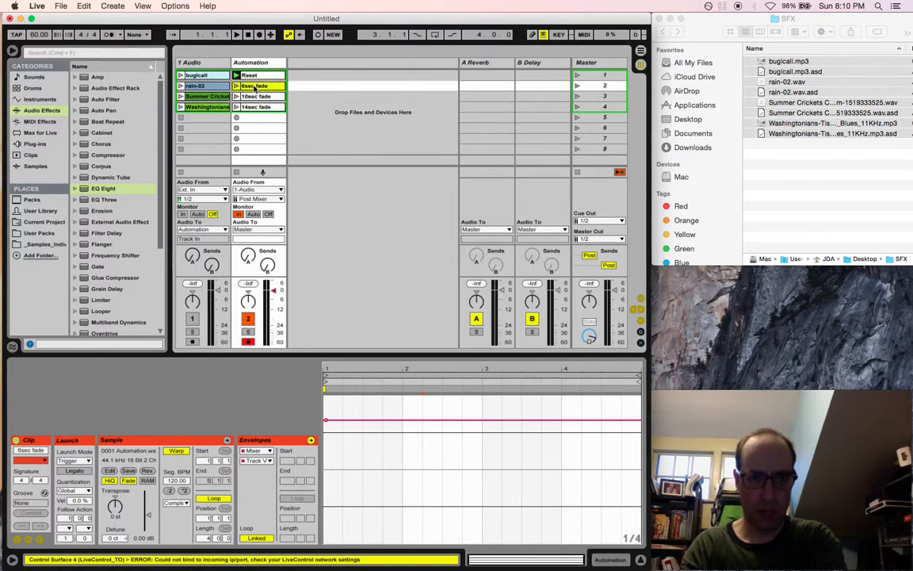
pyautogui.click(268, 460)
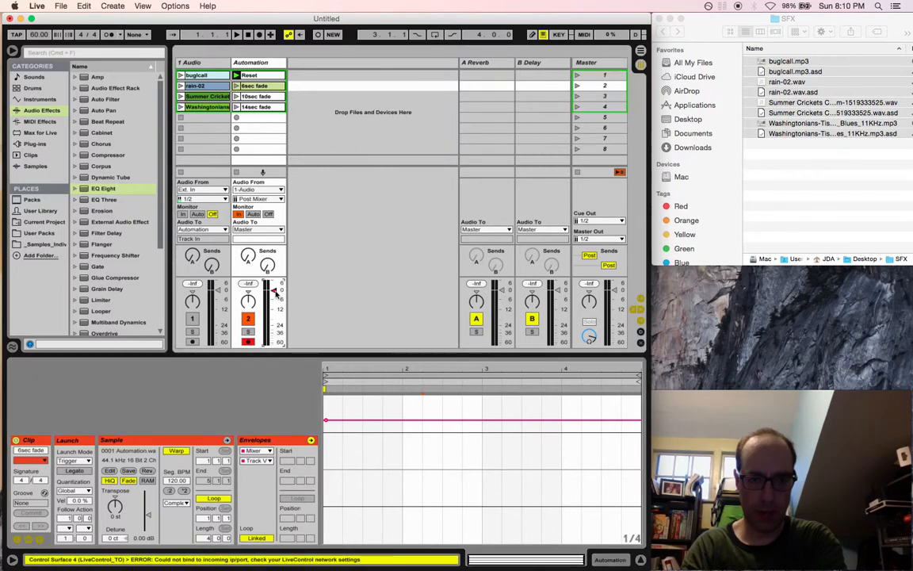
# Step: Draw a Mixer Volume envelope falling to silence on a fade clip, then move track 1's clips lower
pyautogui.click(325, 420)
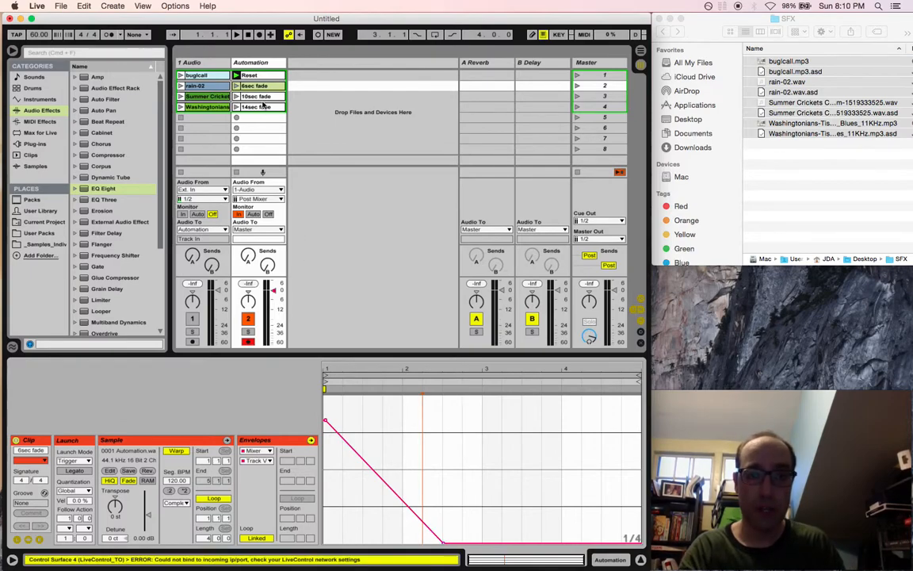
pyautogui.click(255, 97)
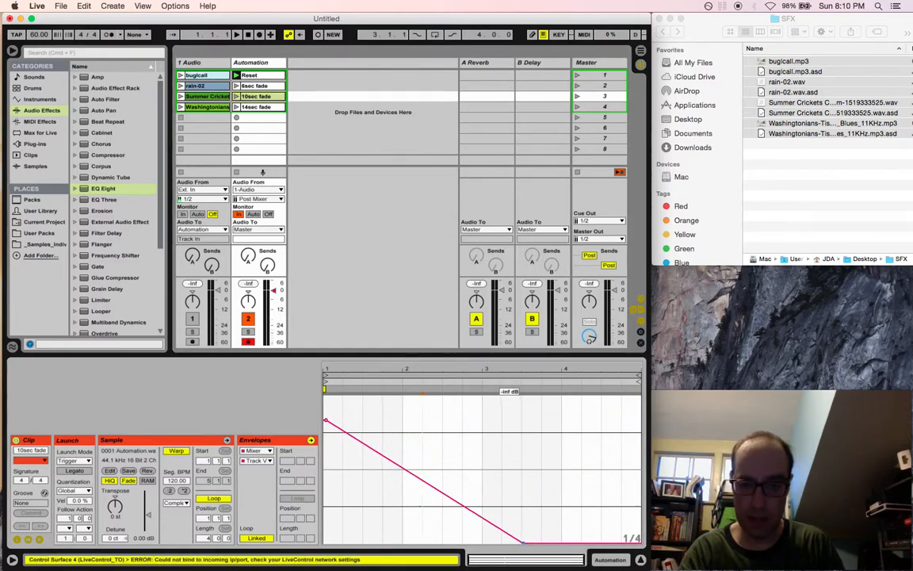
pyautogui.click(257, 108)
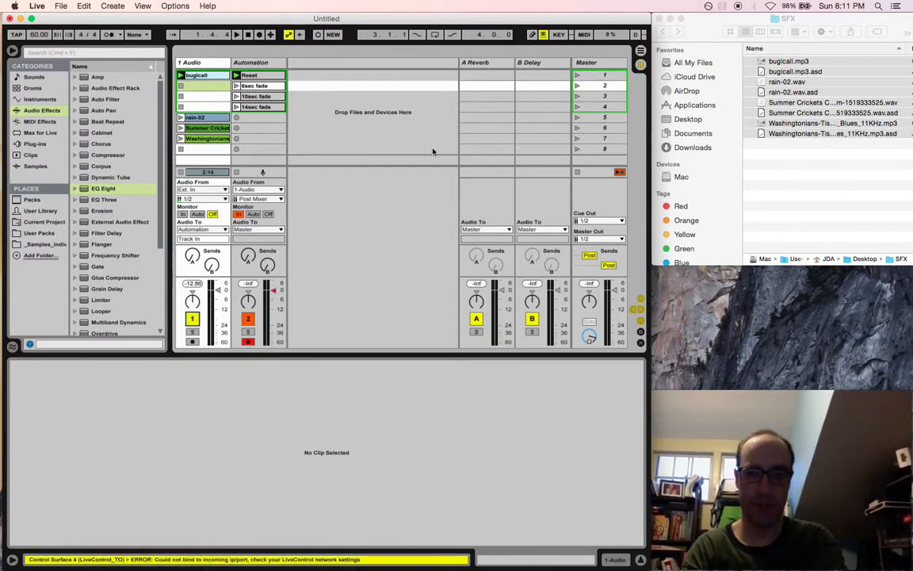
pyautogui.click(236, 35)
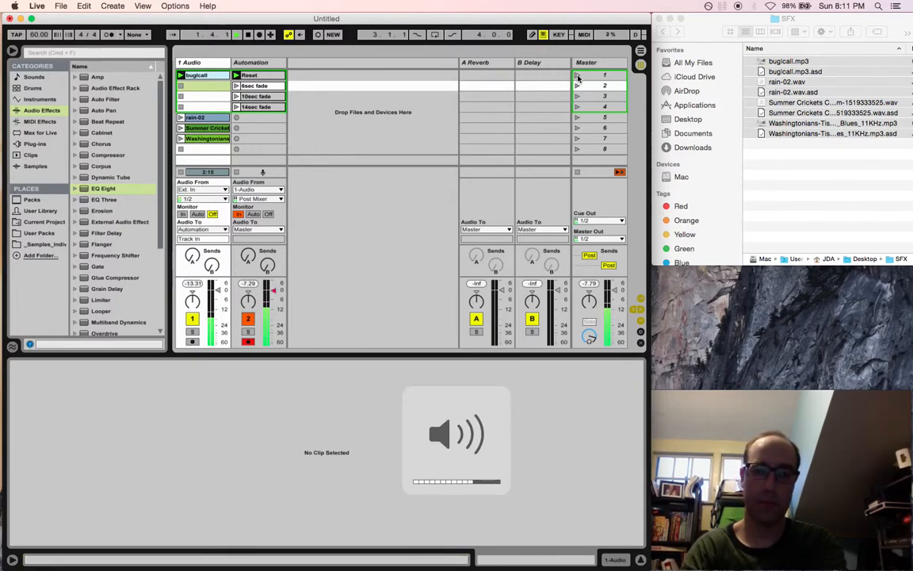
pyautogui.click(605, 86)
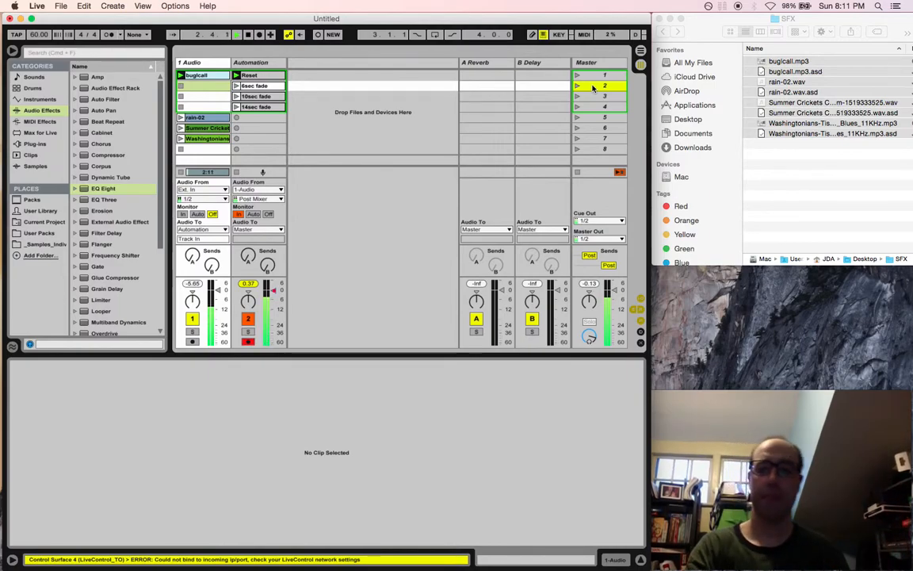
pyautogui.click(604, 86)
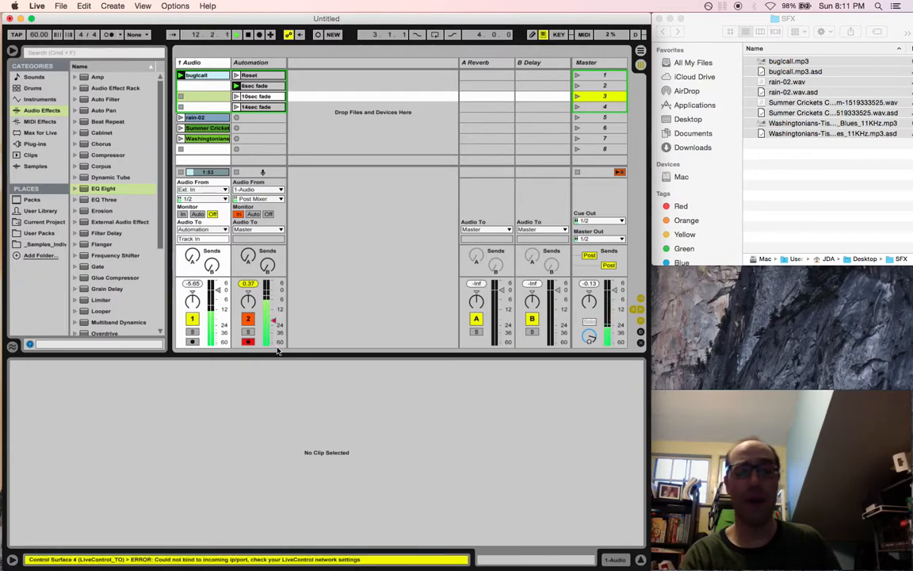
pyautogui.click(254, 86)
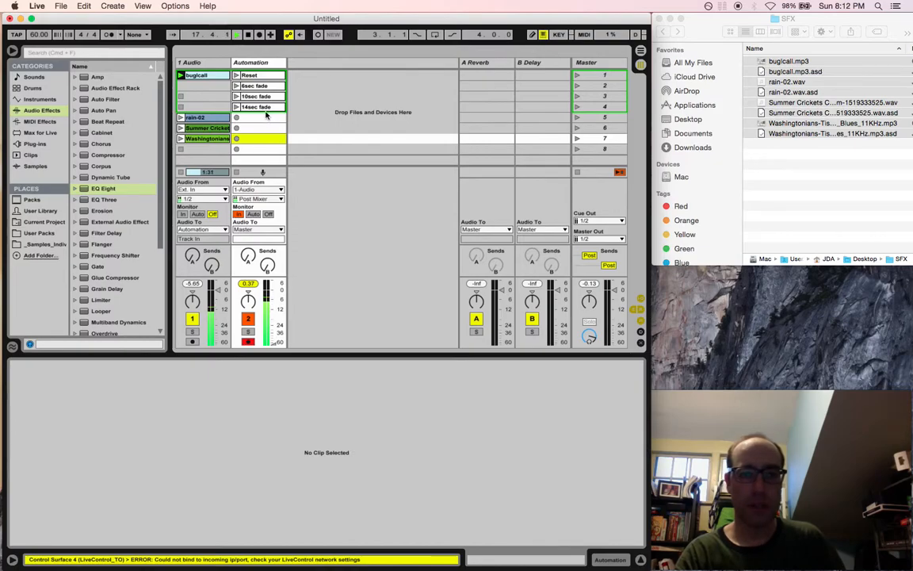
# Step: Inspect an Automation slot and place a Reset clip beside rain-02
pyautogui.click(257, 107)
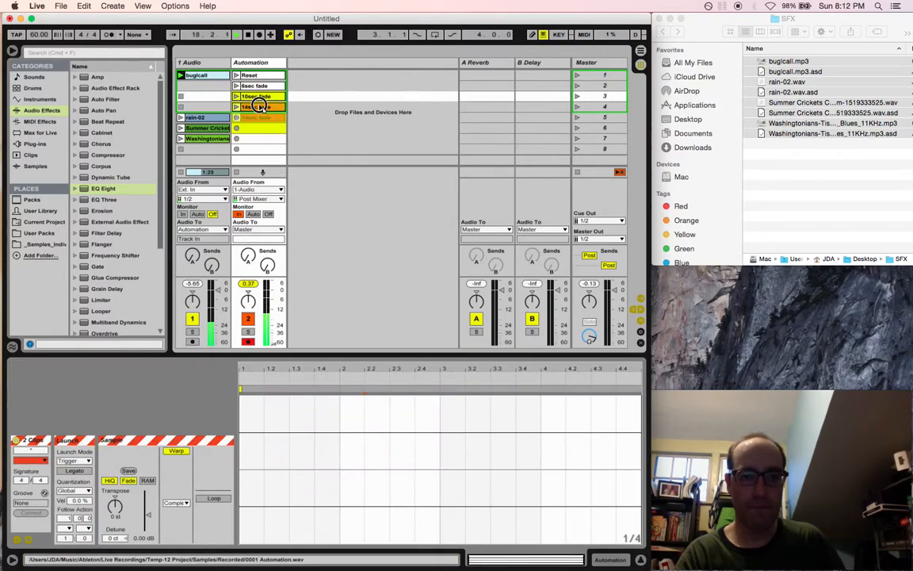
pyautogui.click(195, 118)
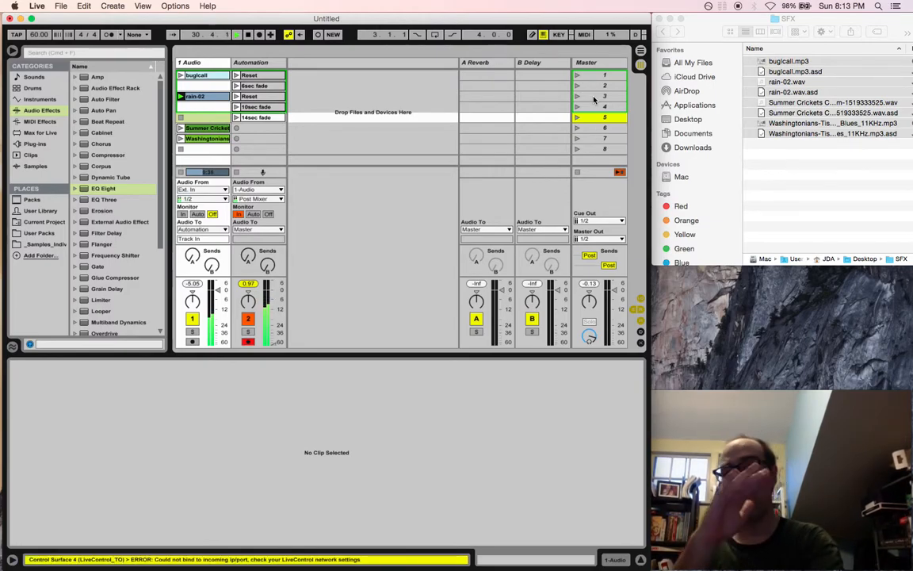
# Step: Give rain-02 a Mixer Track Volume envelope rising from silence and launch its scene
pyautogui.click(236, 35)
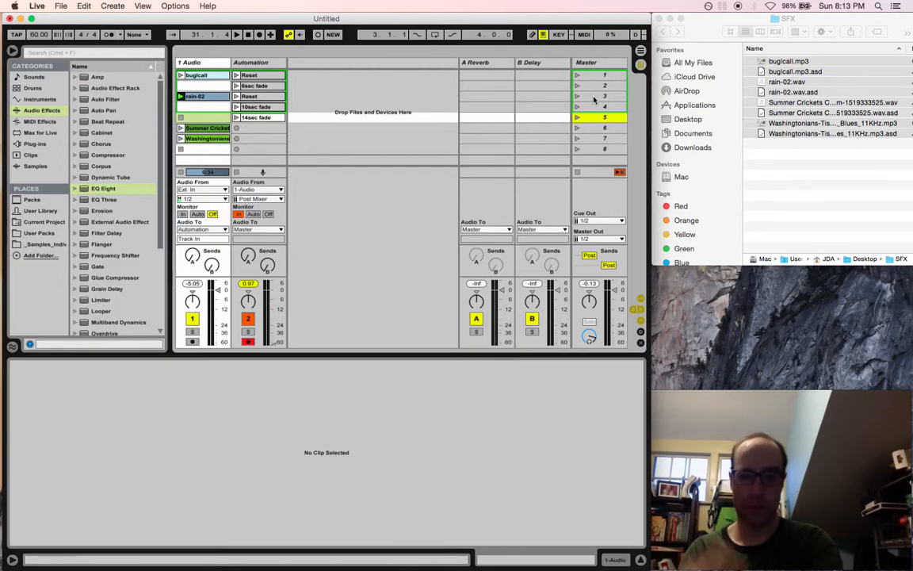
pyautogui.click(196, 97)
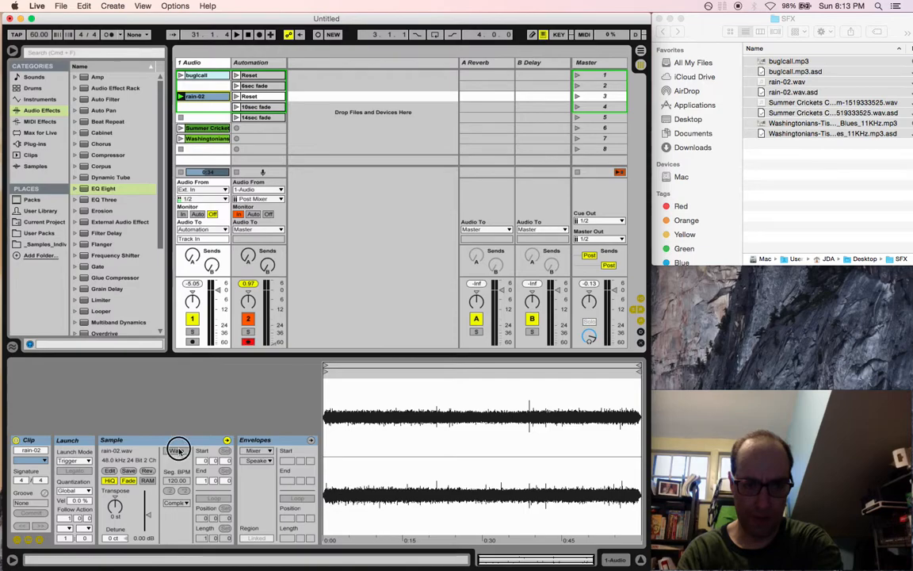
pyautogui.click(178, 451)
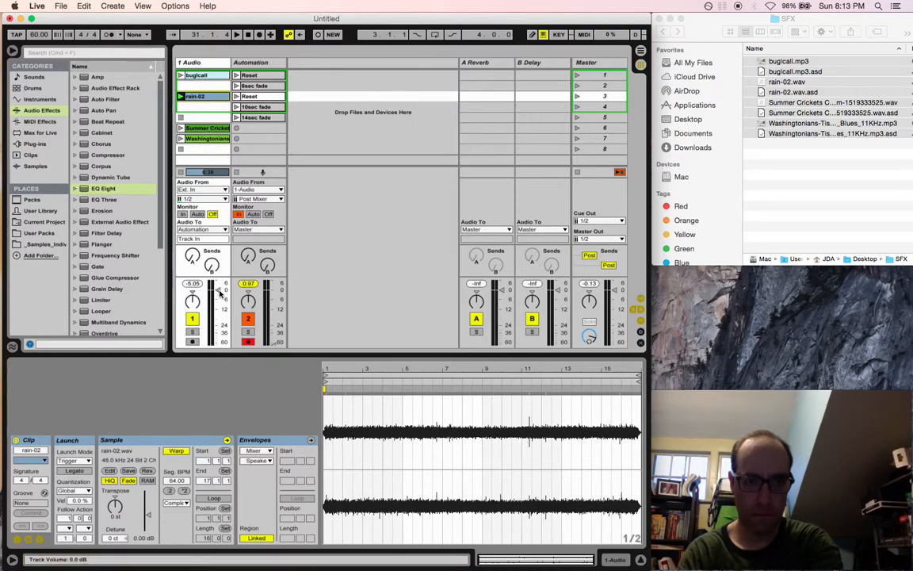
pyautogui.click(262, 460)
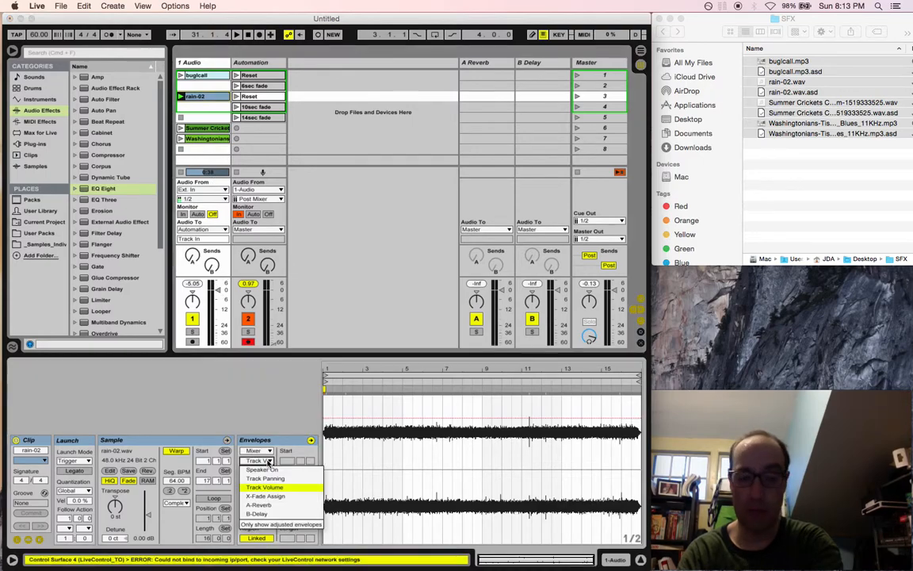
pyautogui.click(264, 479)
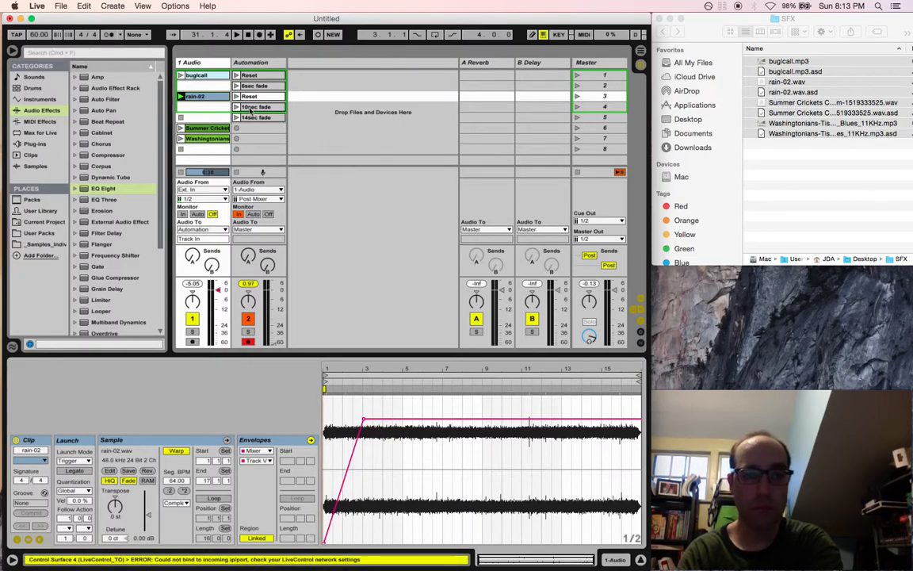
pyautogui.click(602, 96)
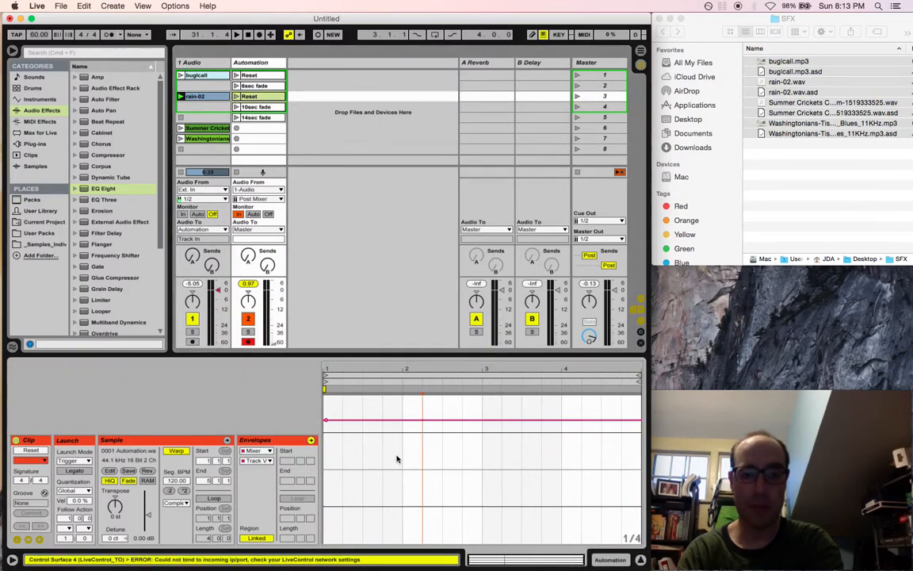
# Step: Reselect the rain-02 clip to show its fade-in envelope in Clip View
pyautogui.click(203, 97)
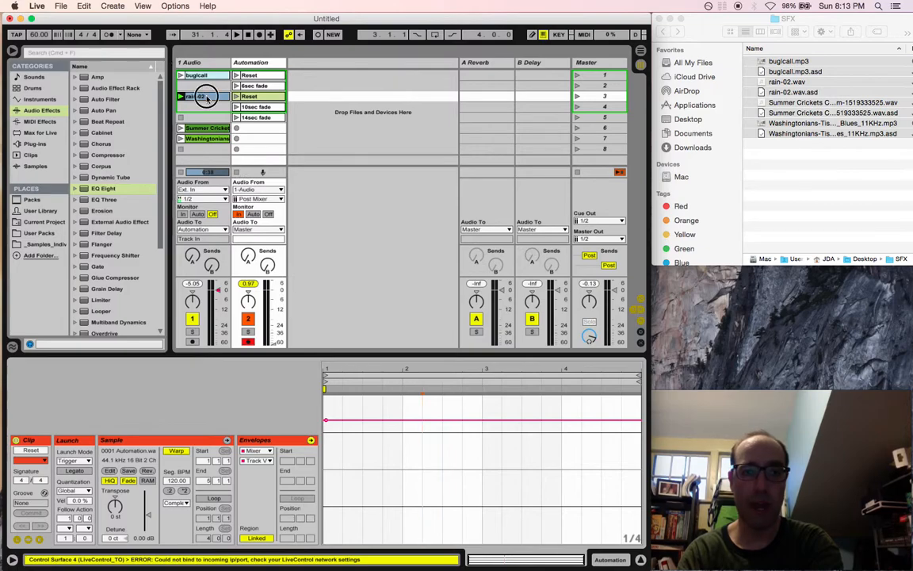
pyautogui.click(197, 97)
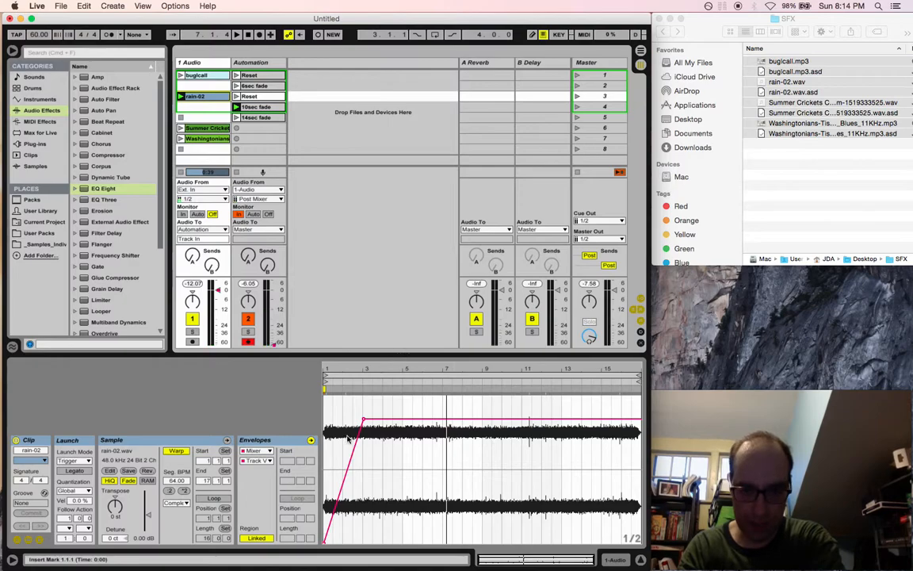
# Step: Cut the fade-in envelope from rain-02, paste it onto the row's Automation clip, and test the scene
pyautogui.rightClick(362, 425)
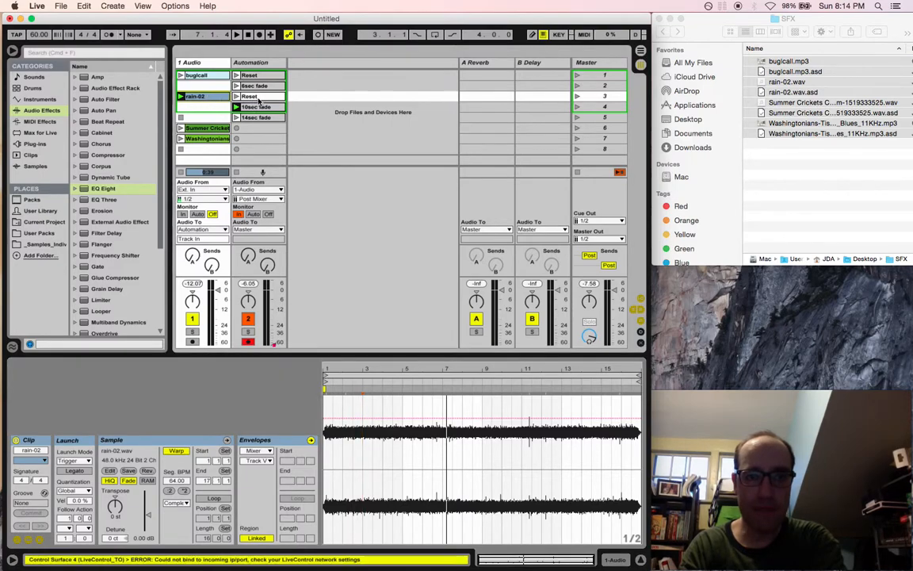
pyautogui.click(257, 106)
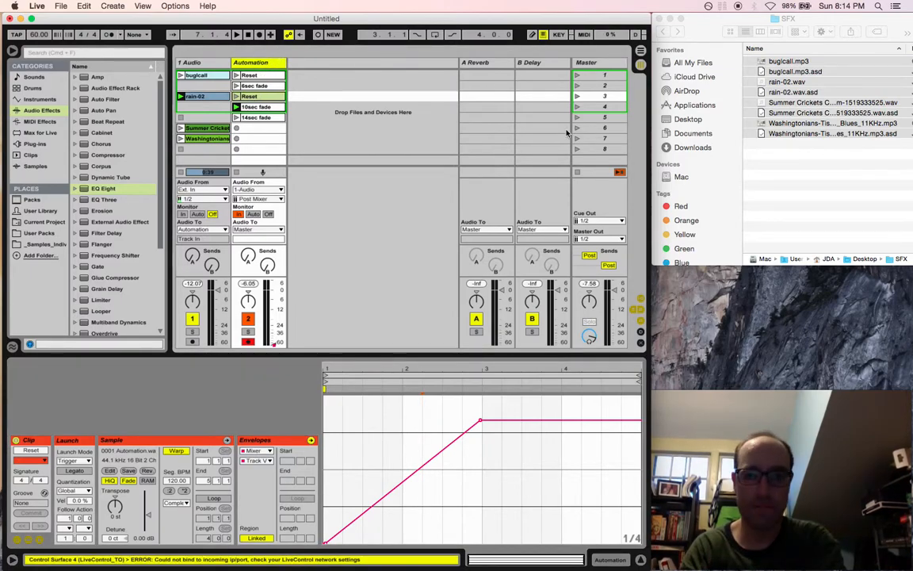
pyautogui.click(604, 96)
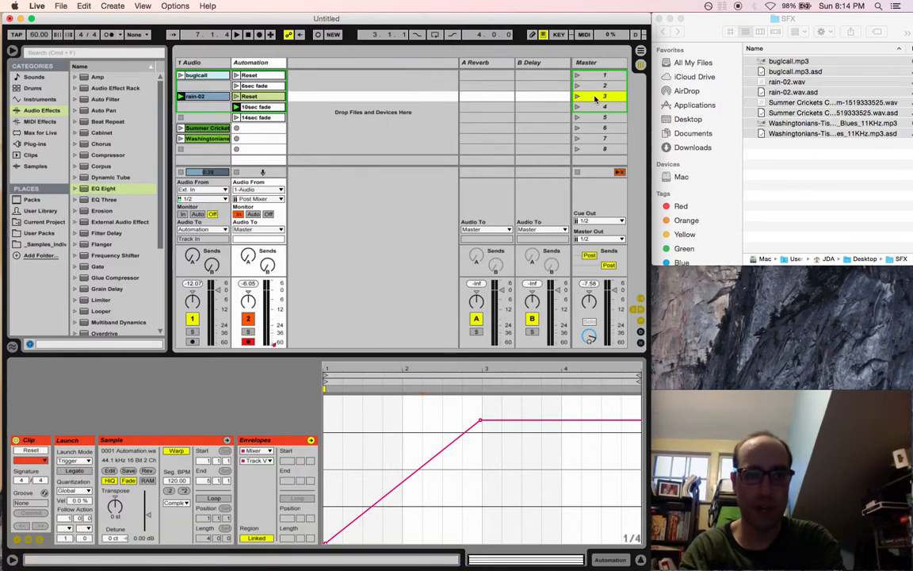
pyautogui.click(257, 106)
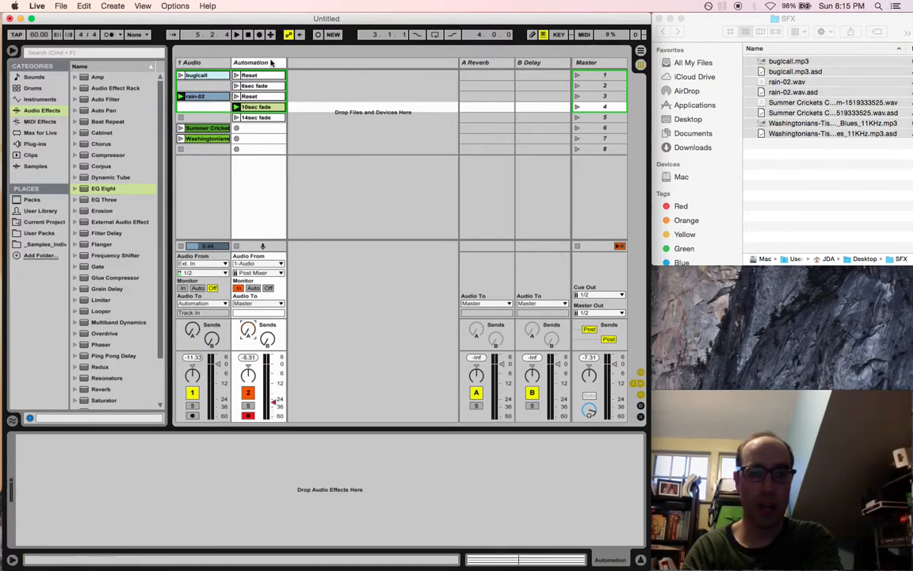
# Step: Draw a volume envelope on the Automation clip rising from silence like the rain-02 fade-in
pyautogui.click(255, 75)
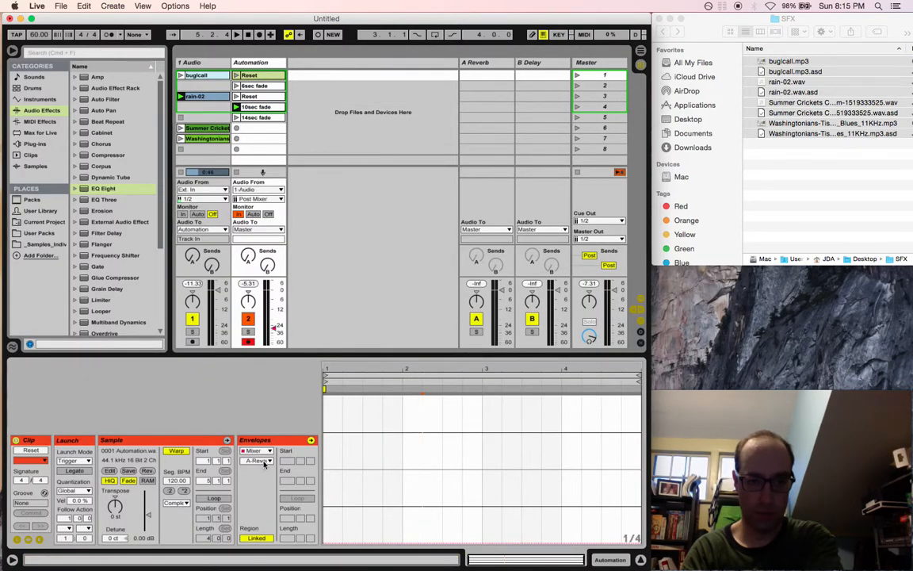
pyautogui.click(260, 460)
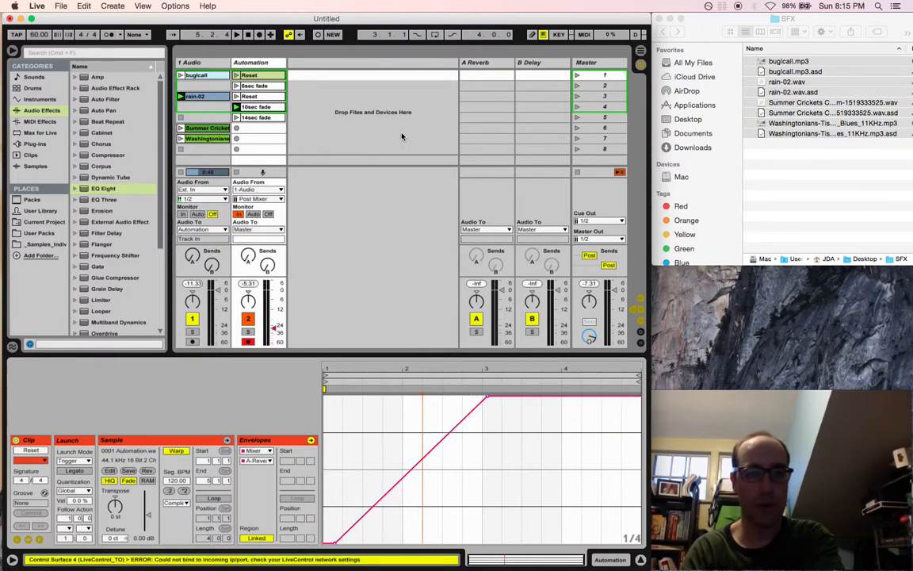
pyautogui.click(236, 35)
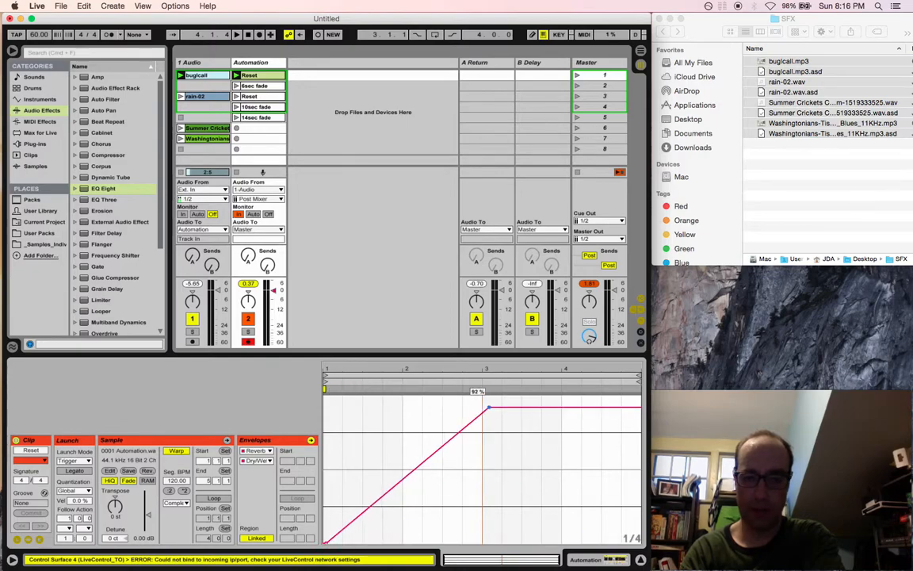
# Step: Raise the ramp's top breakpoint to its target level, then launch a scene to hear it
pyautogui.moveTo(489, 406); pyautogui.dragTo(483, 400)
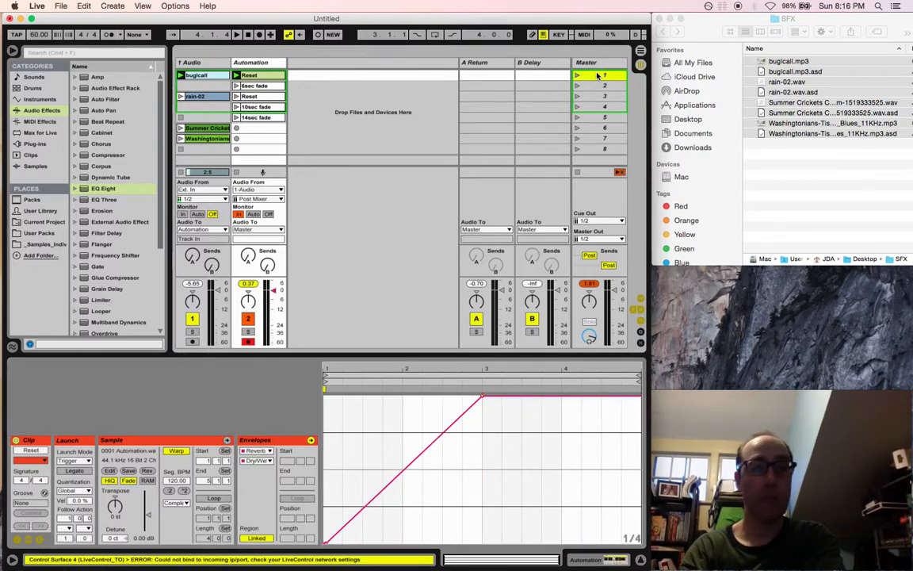
pyautogui.click(224, 35)
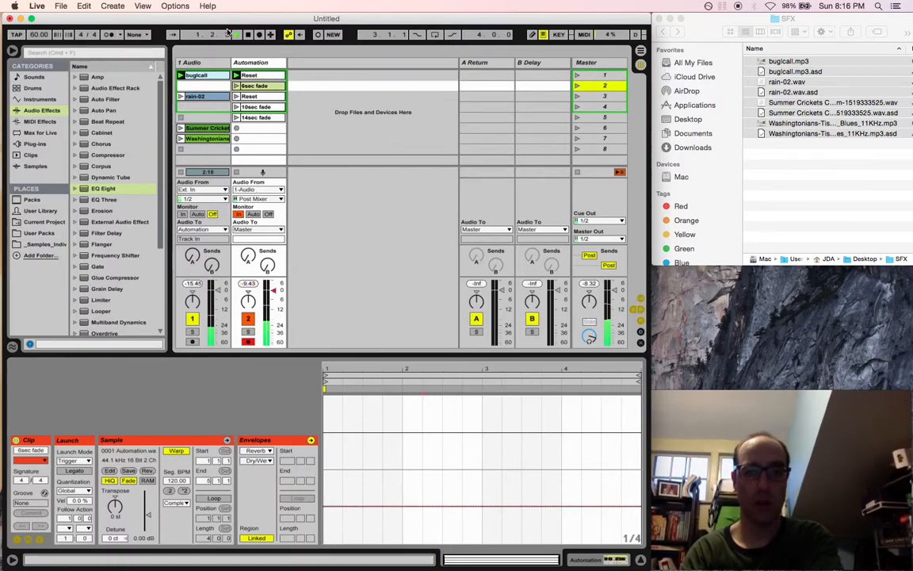